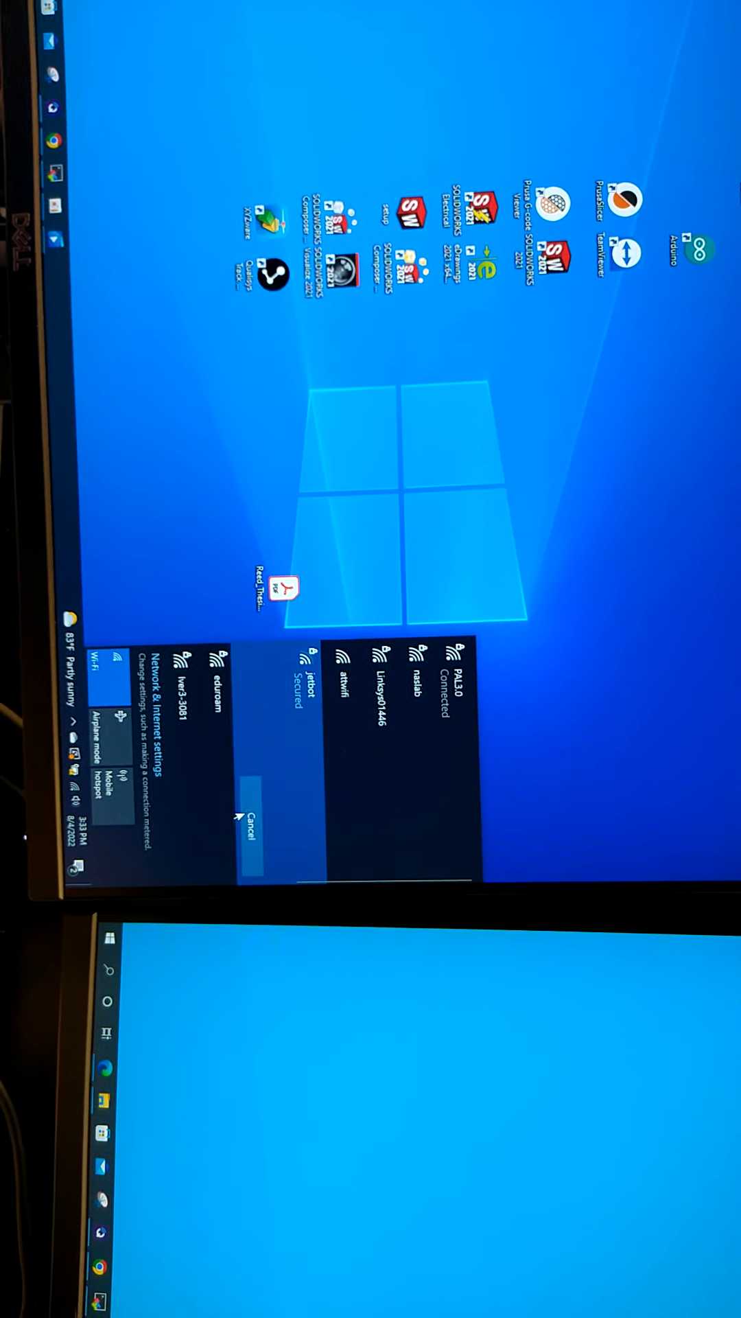
Connect to the secured 'jetbot' Wi-Fi network from the expanded flyout entry
{"action": "left_click", "coordinate": [285, 672]}
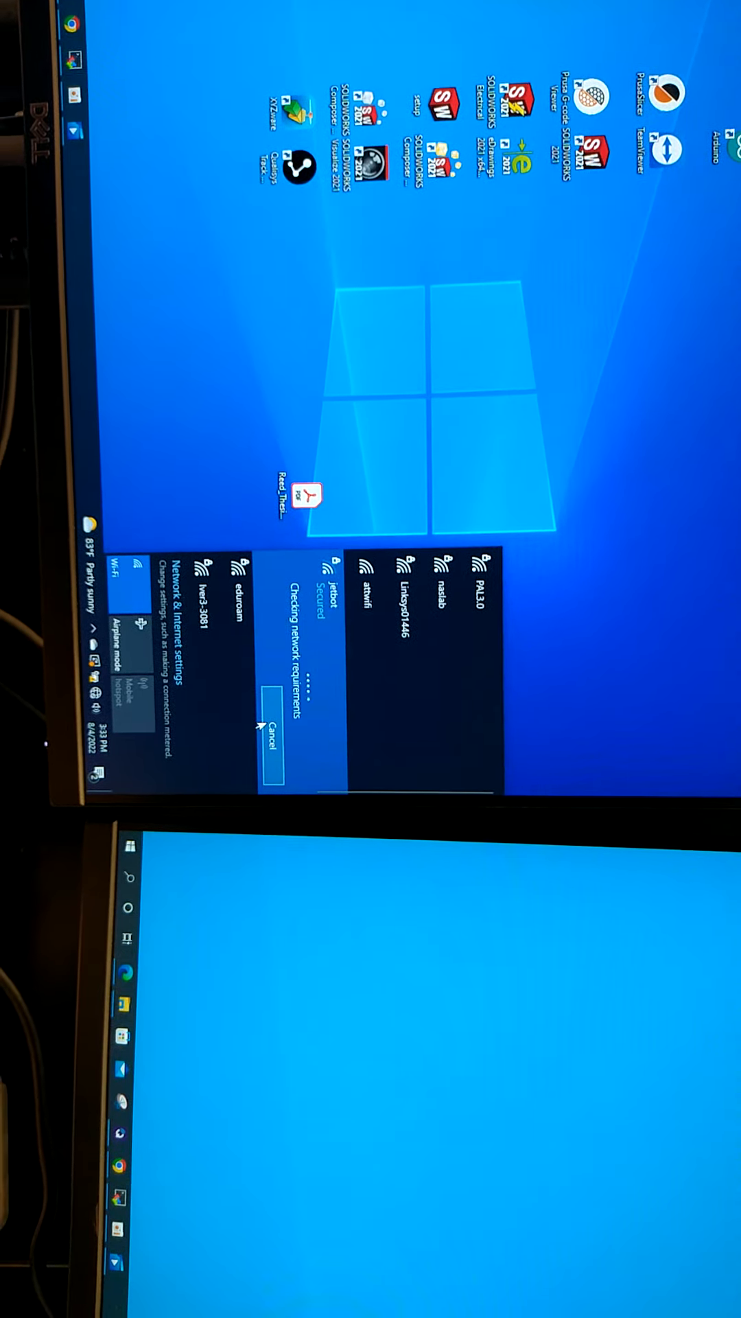